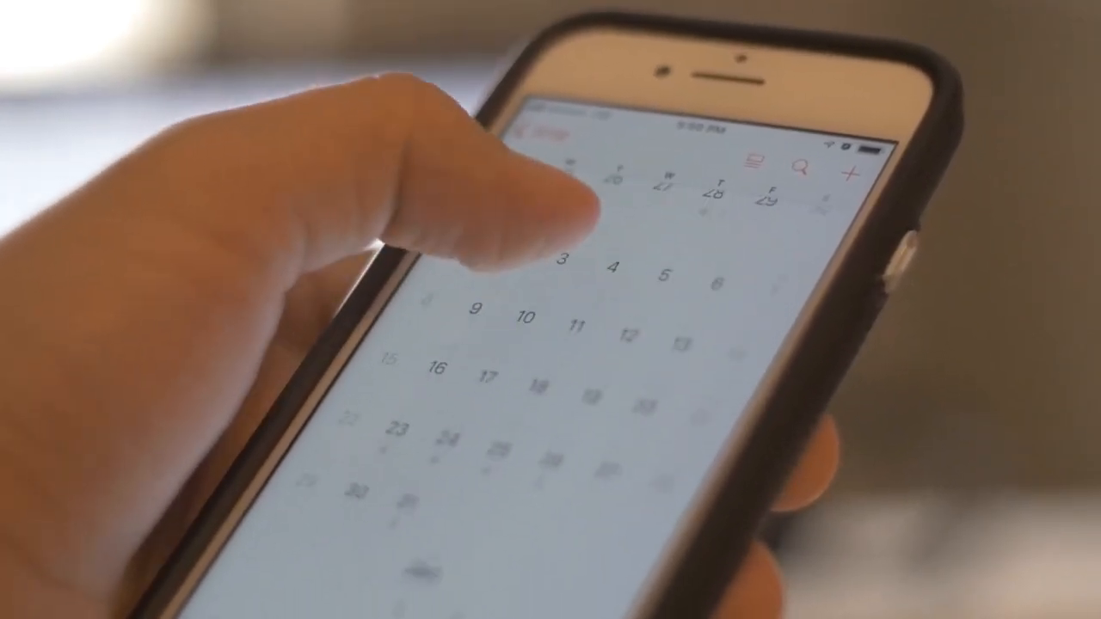
pyautogui.scroll(-3)
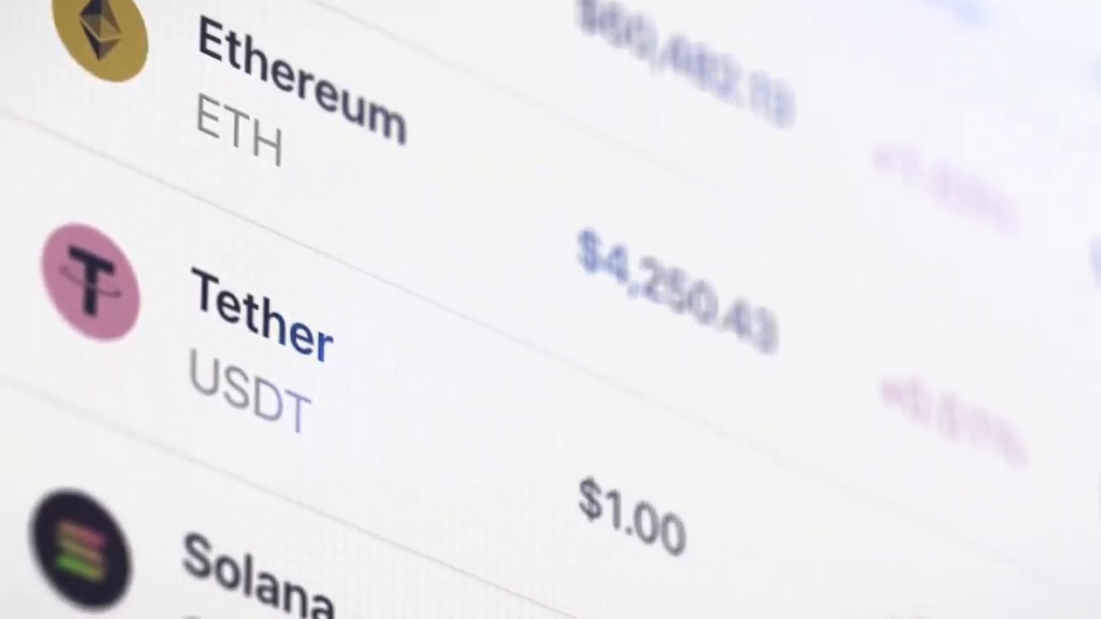
pyautogui.scroll(-3)
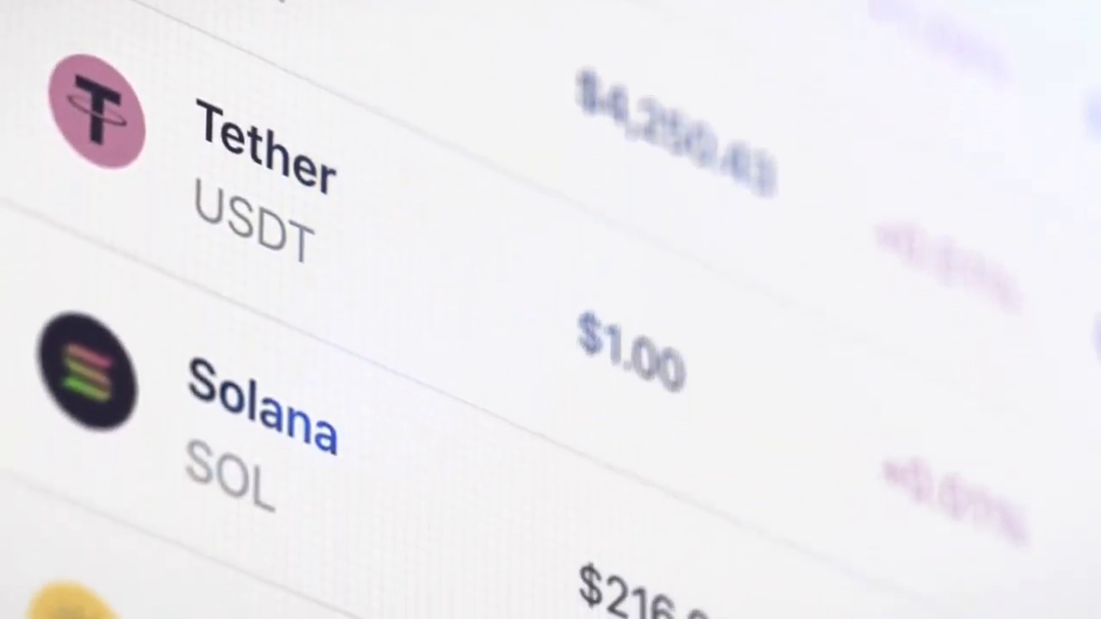